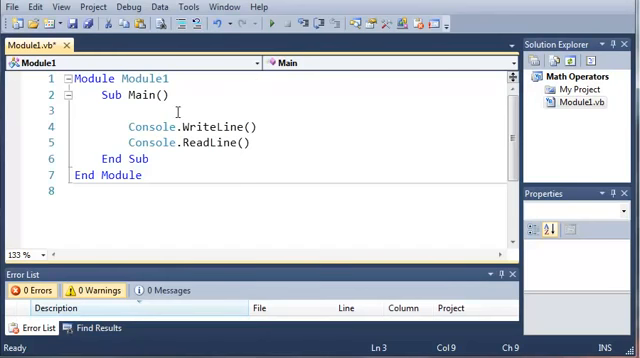
# Declare userName As String initialised to Nothing in Main
pyautogui.write('Dim')
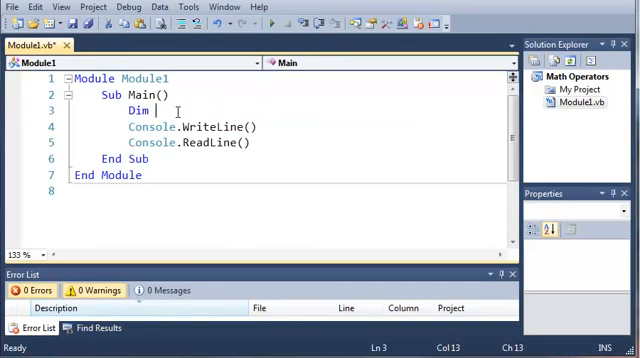
pyautogui.write('userName As')
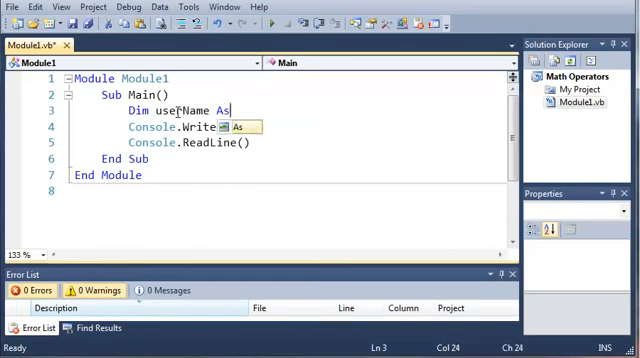
pyautogui.write('String =')
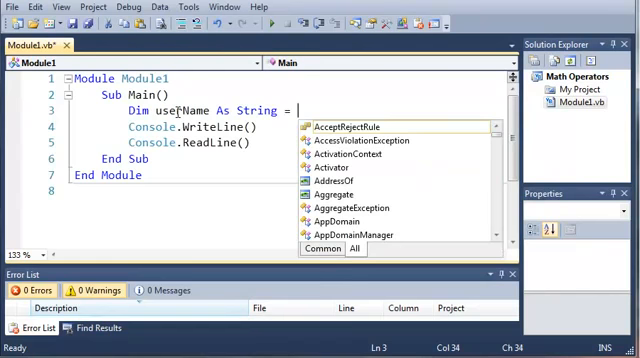
pyautogui.write('Nothing')
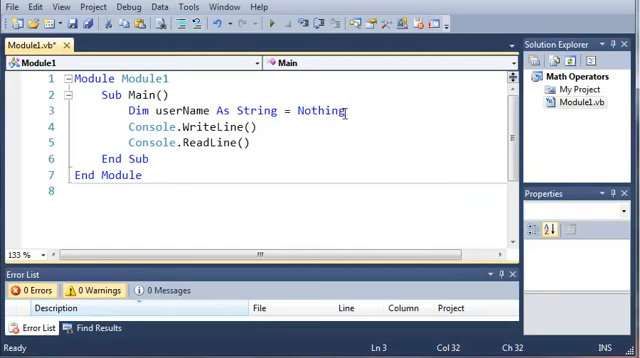
pyautogui.doubleClick(318, 110)
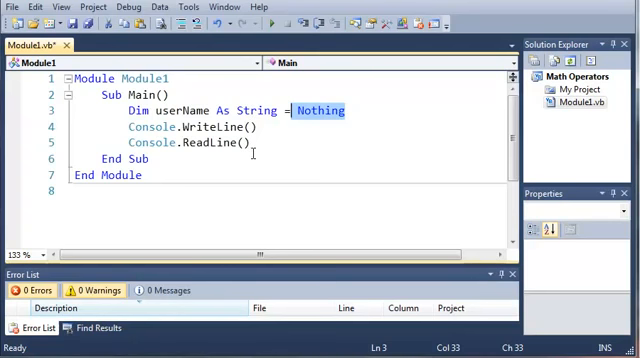
pyautogui.click(259, 127)
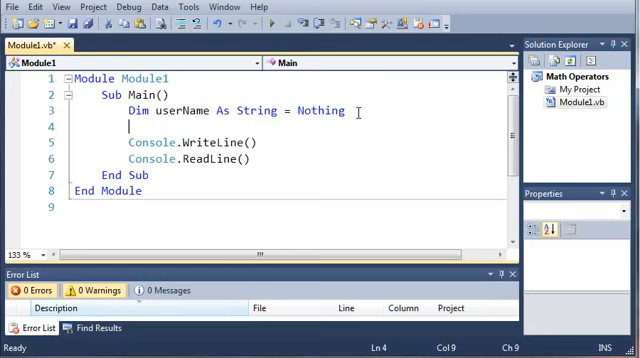
# Declare userAge As Integer and userSalary As Double, each = Nothing
pyautogui.write('Dim user')
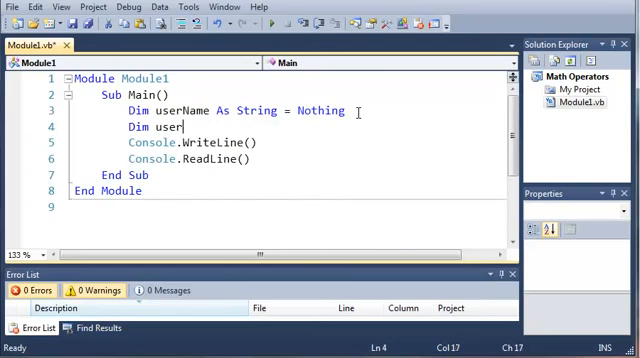
pyautogui.write('Age As')
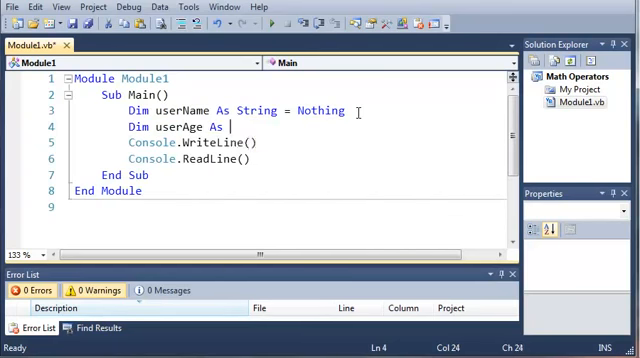
pyautogui.write('Integer =')
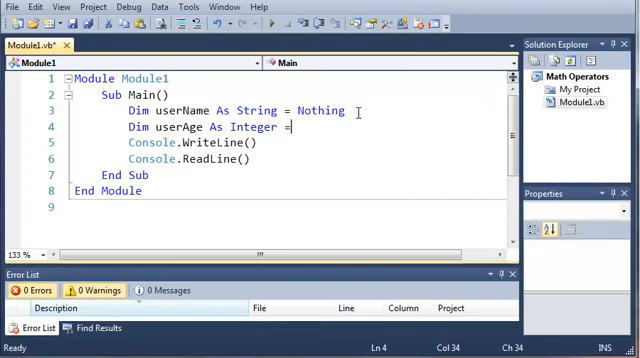
pyautogui.write('Nothing')
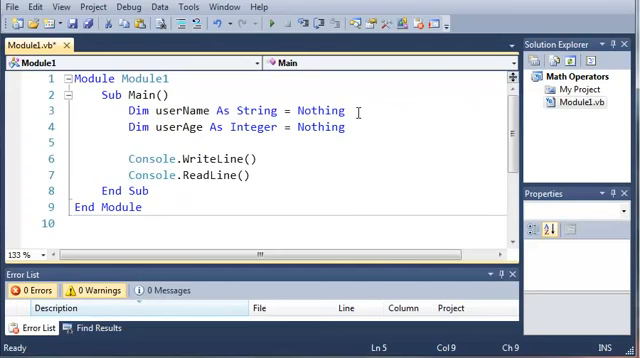
pyautogui.write('Dim userSalary As Double')
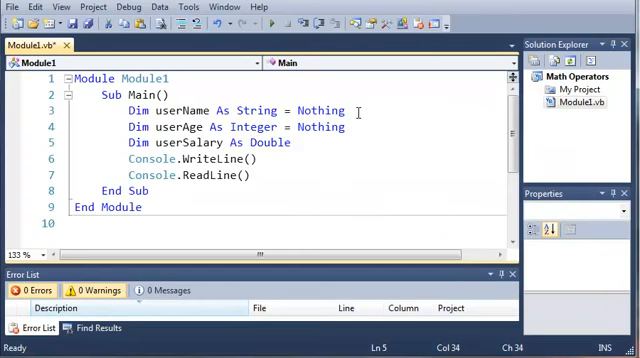
pyautogui.write('Nothing')
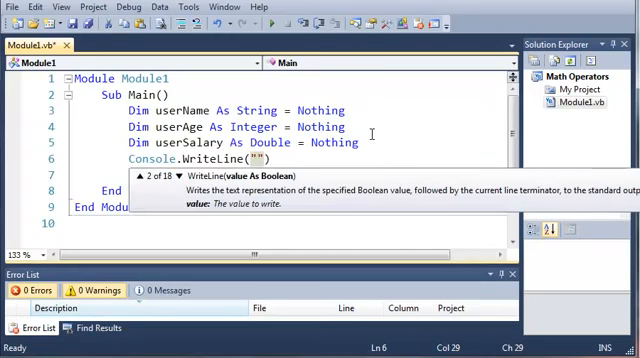
# Fill the Console.WriteLine call with "What is your name?"
pyautogui.press('Left')
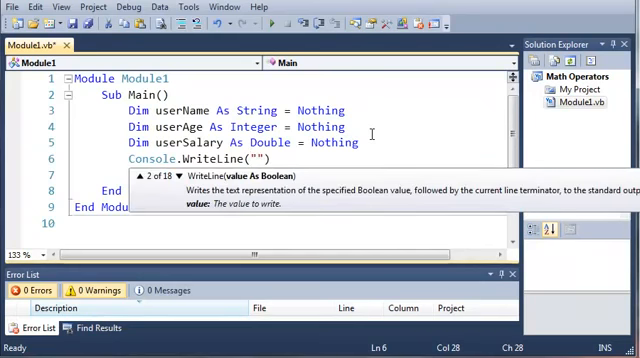
pyautogui.write('What is y')
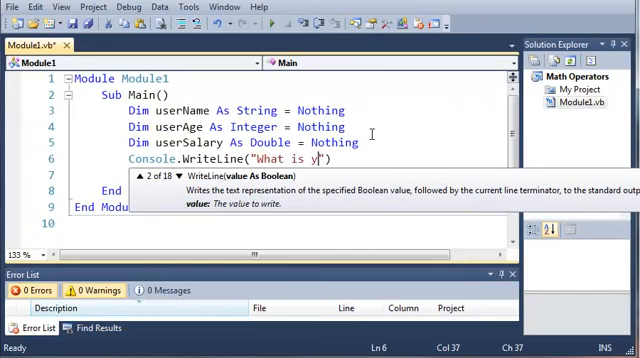
pyautogui.write('our name?')
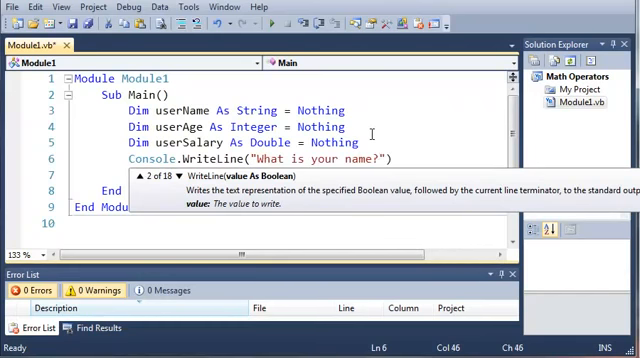
# Store Console.ReadLine() into userName on the next line
pyautogui.write('Console.ReadLine()')
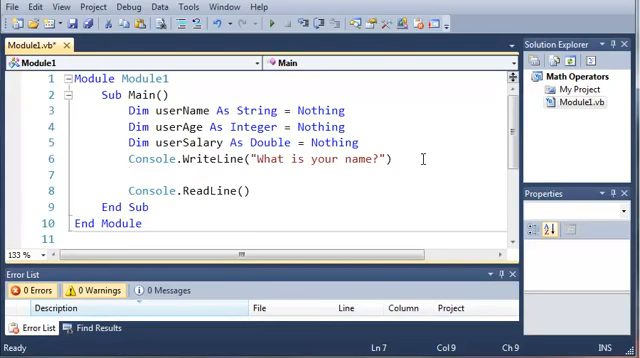
pyautogui.write('userName')
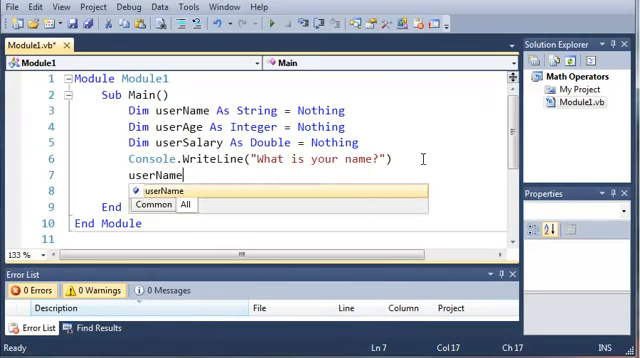
pyautogui.write('= Co')
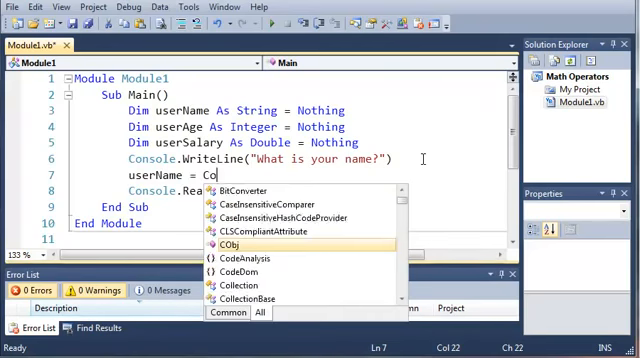
pyautogui.write('nsole.ReadLine(')
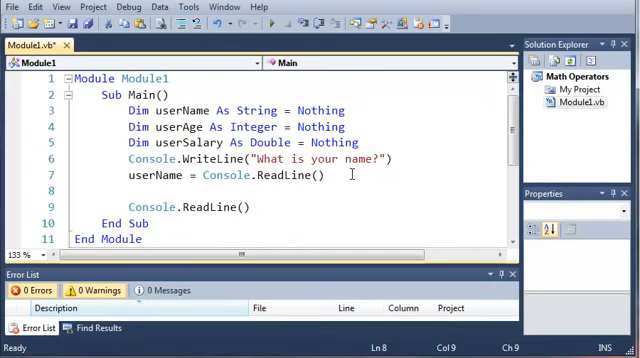
# Print "What is your age?" and read the reply into userAge
pyautogui.write('Conso')
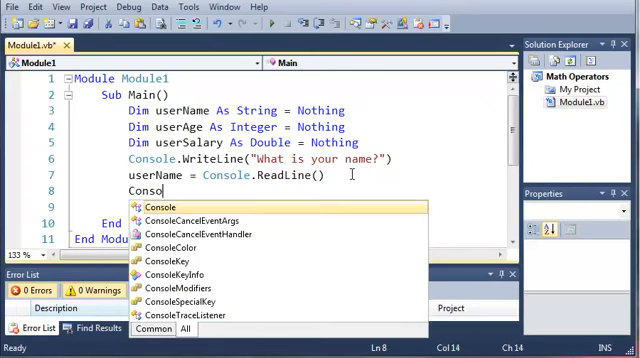
pyautogui.write('.WriteLine("')
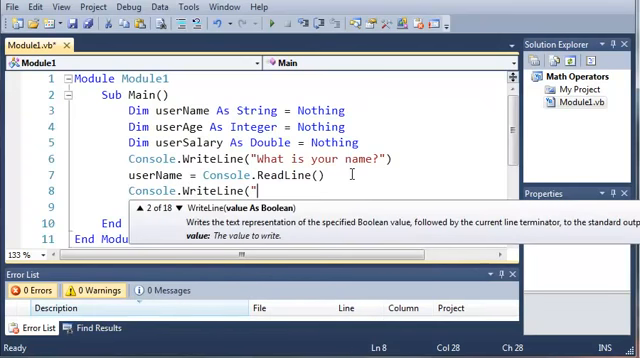
pyautogui.write('What is')
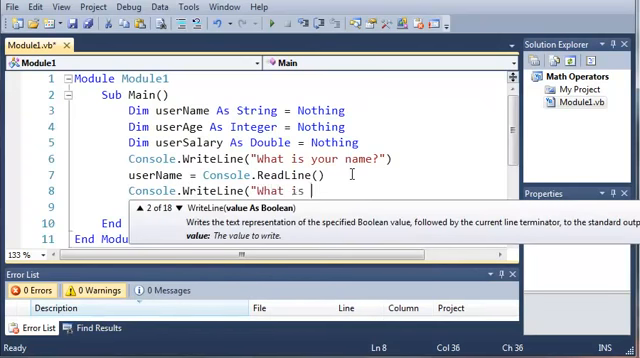
pyautogui.write('your age?")')
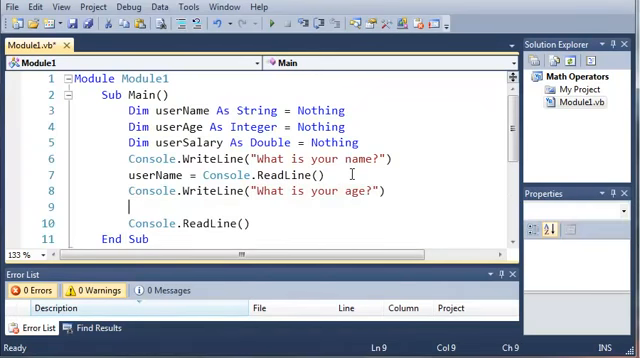
pyautogui.write('userAge = Console.')
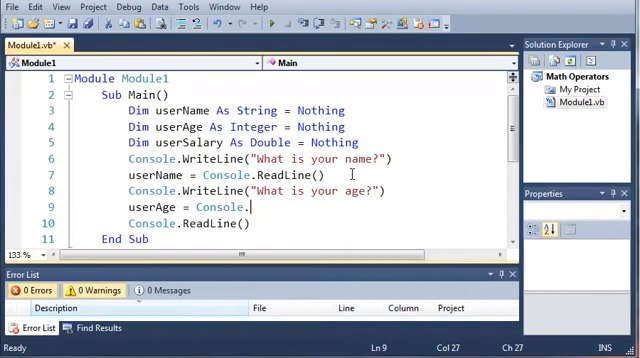
pyautogui.write('ReadLine(')
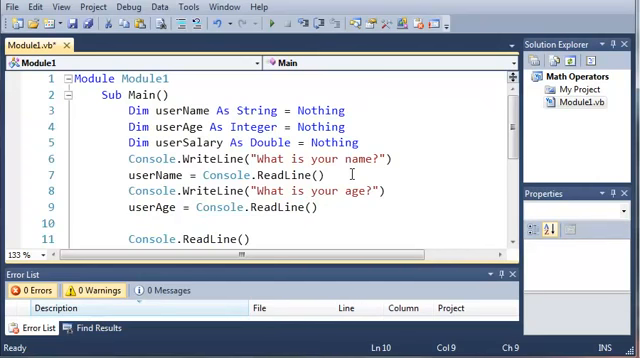
# Print "What is your salary?" and read the reply into userSalary
pyautogui.write('Console.WriteLine(')
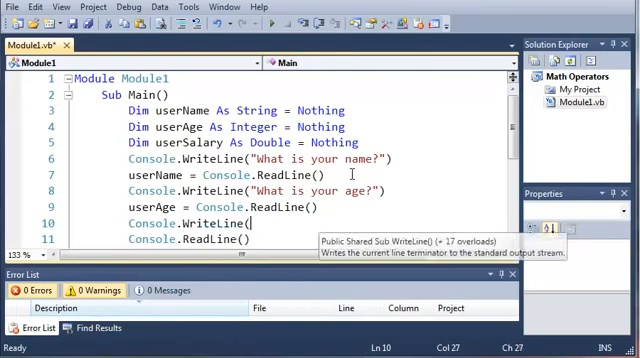
pyautogui.write('"What is your')
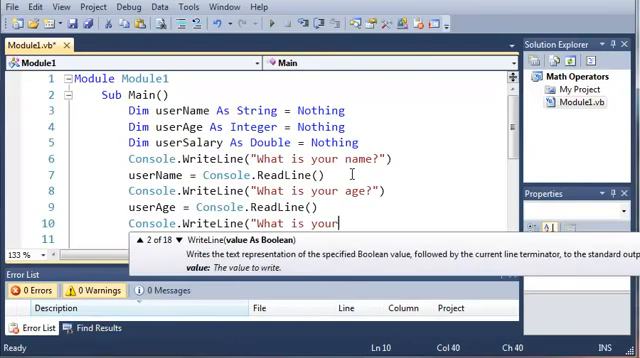
pyautogui.write('salary?")')
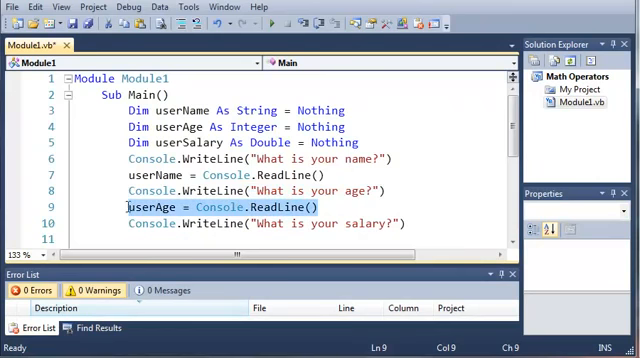
pyautogui.write('userSalary')
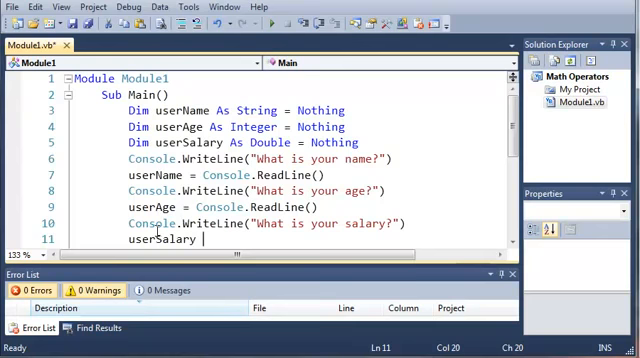
pyautogui.write('= Console.')
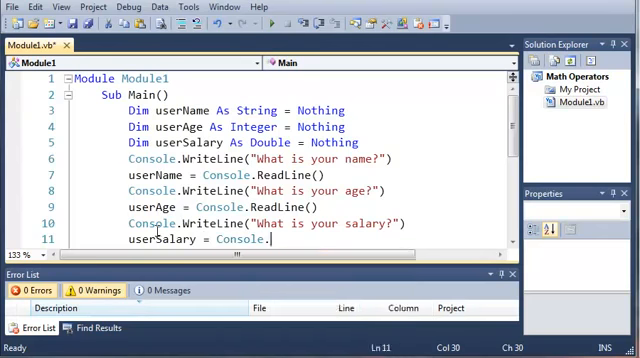
pyautogui.write('ReadLine(')
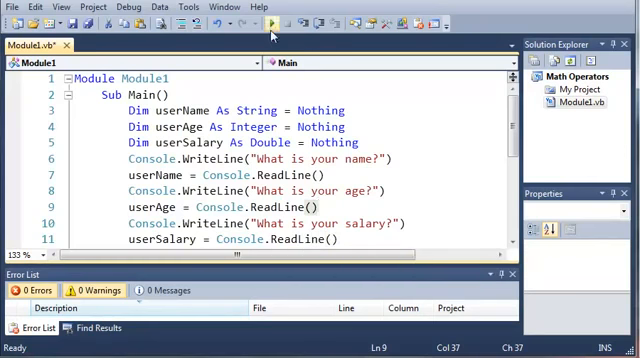
# Start debugging and answer the prompts with Sam, 15 and 500.50
pyautogui.click(270, 22)
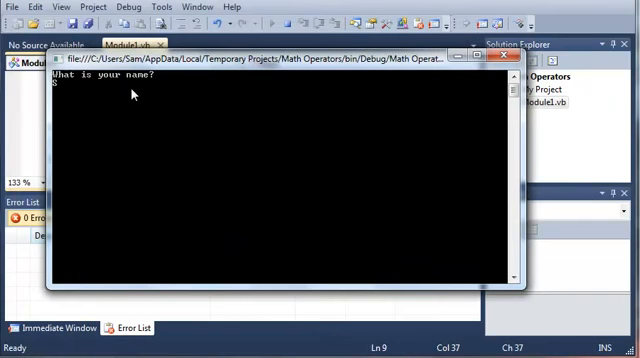
pyautogui.write('Sam')
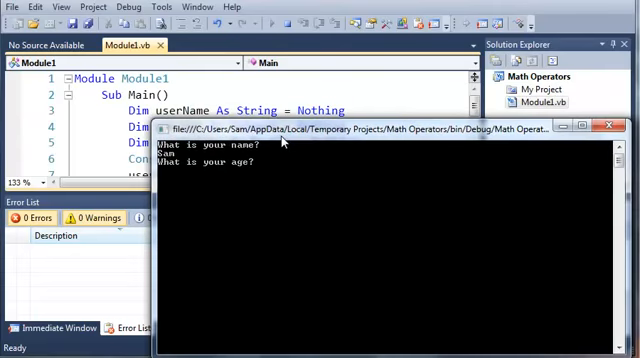
pyautogui.write('15')
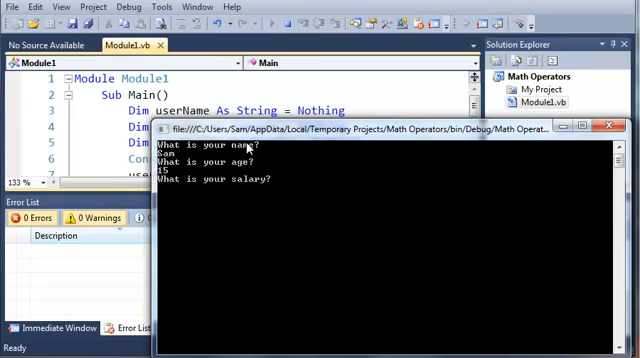
pyautogui.write('500')
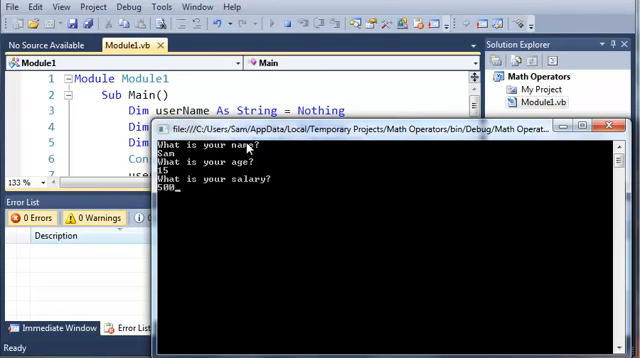
pyautogui.write('.5')
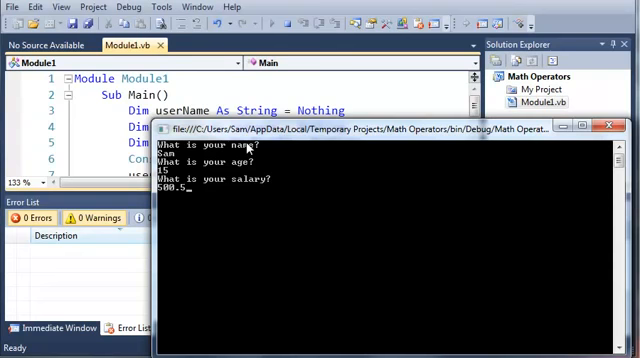
pyautogui.write('0')
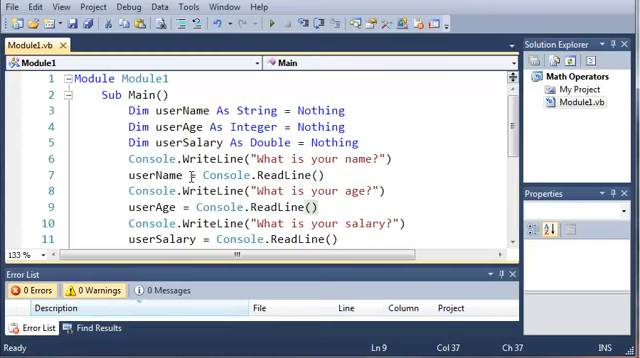
# Add Console.Write("Your name is: " & userName) before the final ReadLine
pyautogui.scroll(-3)
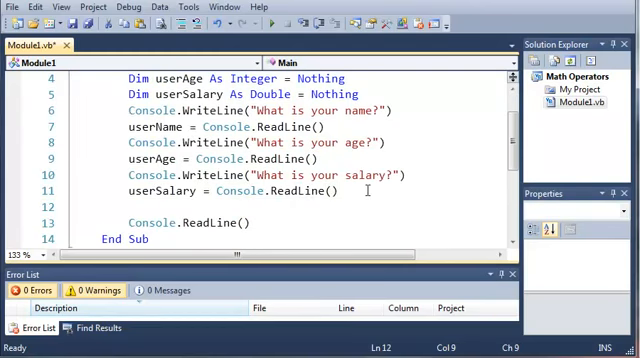
pyautogui.write('Console.WriteLine')
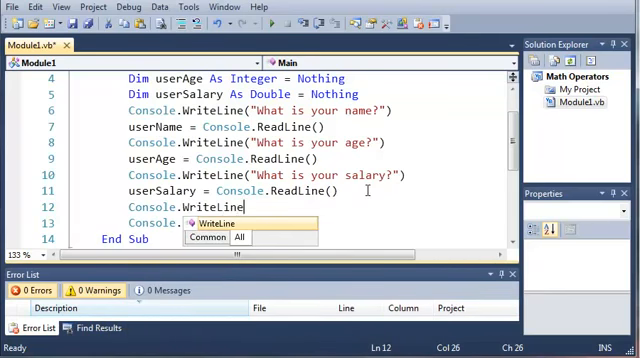
pyautogui.write('("You')
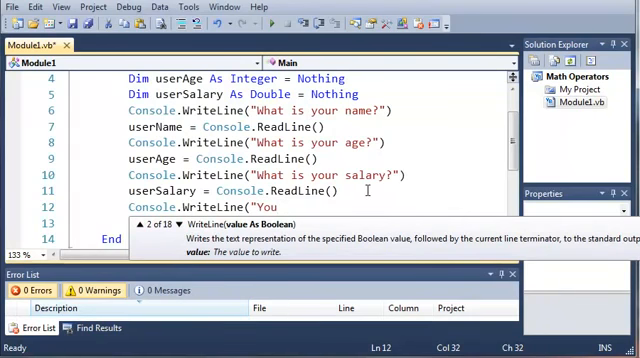
pyautogui.write('M')
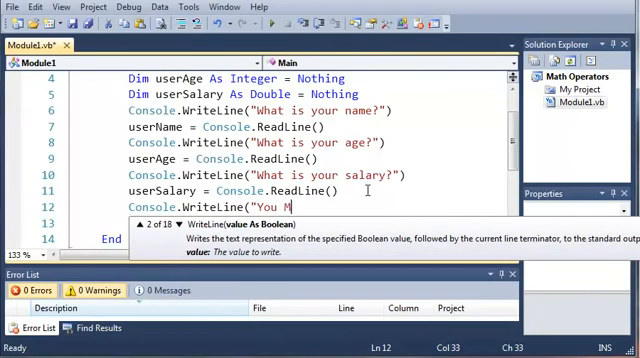
pyautogui.write('ake')
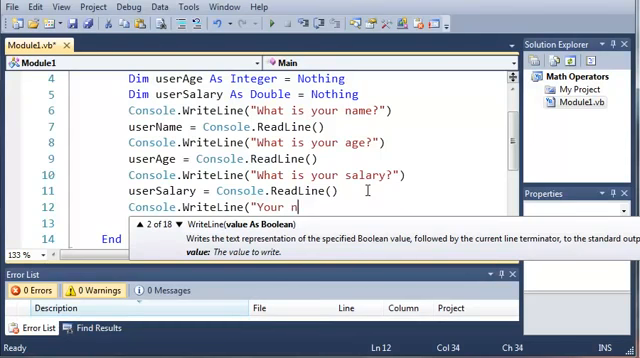
pyautogui.write('ame is:')
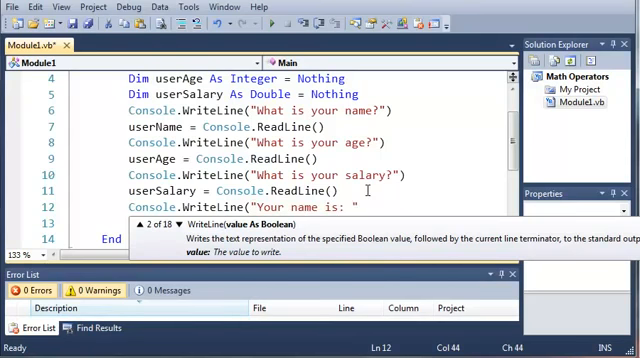
pyautogui.write('& userName')
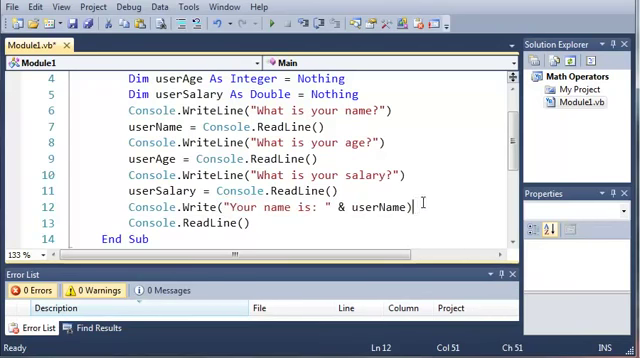
# Add Console.Write lines for "Your age is: " & userAge and "Your salary is: " & userSalary
pyautogui.write('c')
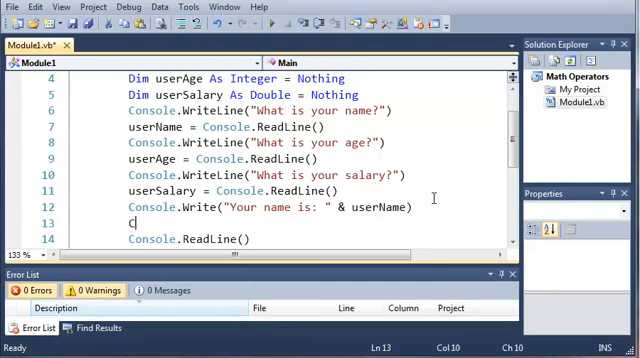
pyautogui.write('onsole.Write(')
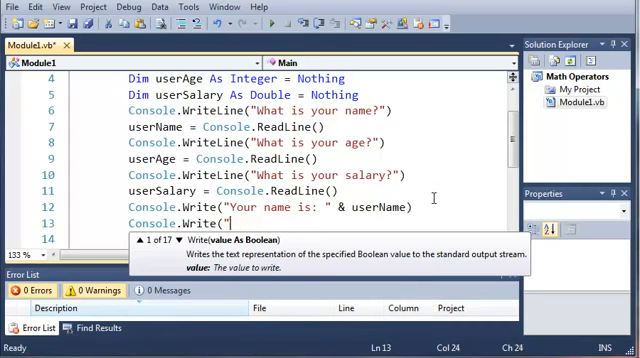
pyautogui.write('Your age is:')
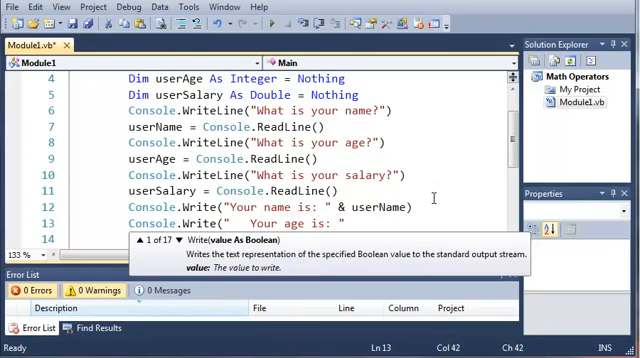
pyautogui.write('& userAge')
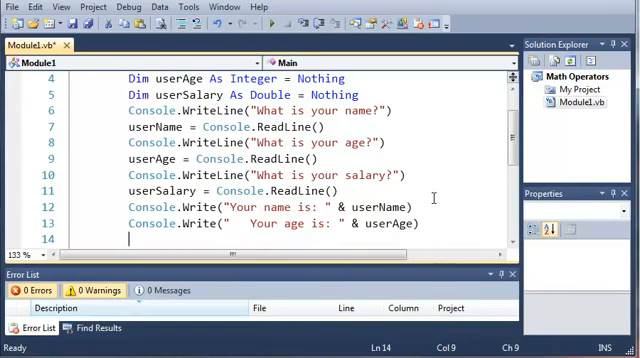
pyautogui.write('Console.Write(')
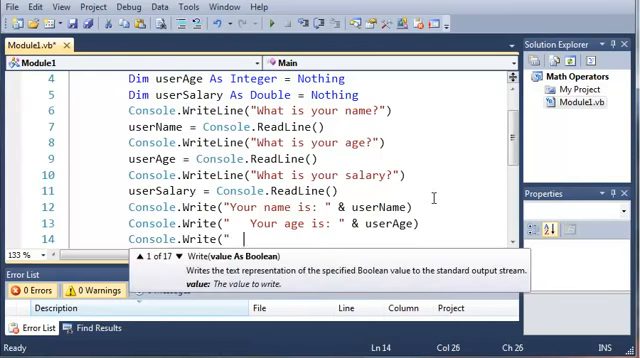
pyautogui.write('Your salary is:')
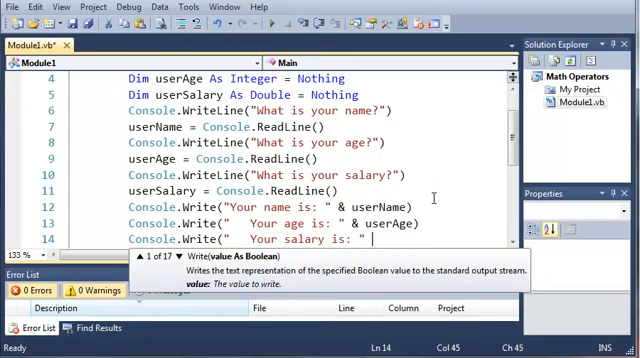
pyautogui.write('&')
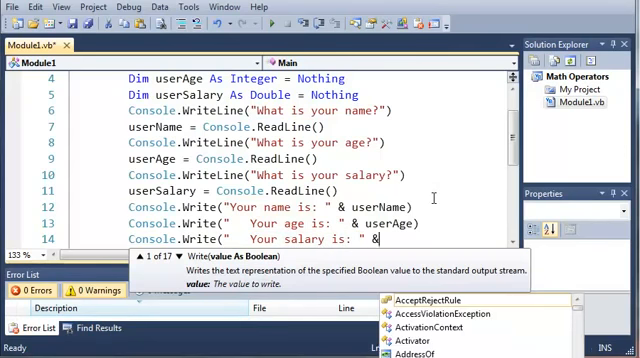
pyautogui.write('userSalary')
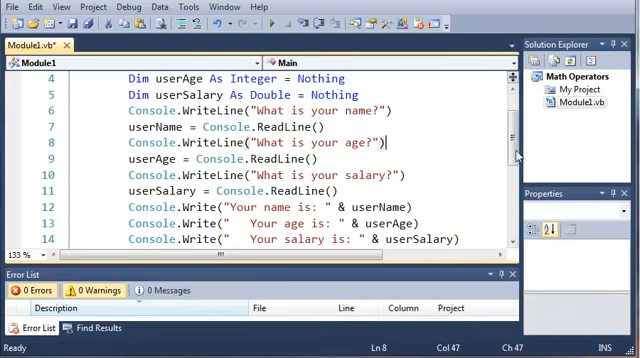
# Insert a blank Console.WriteLine() on a new line after the salary output
pyautogui.scroll(-3)
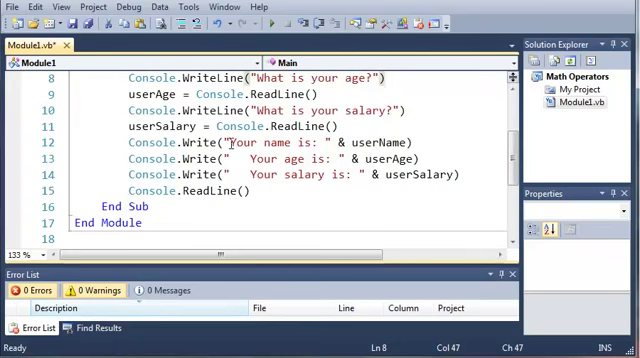
pyautogui.moveTo(178, 140)
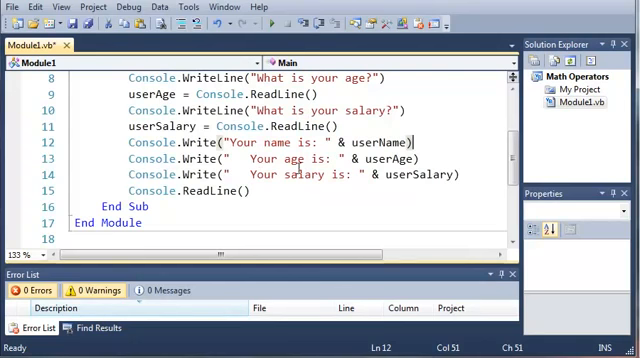
pyautogui.moveTo(413, 173)
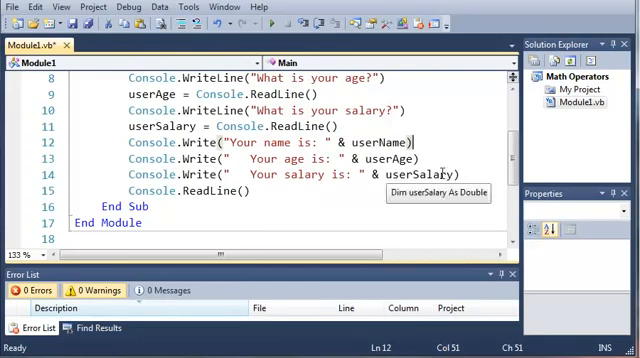
pyautogui.click(468, 172)
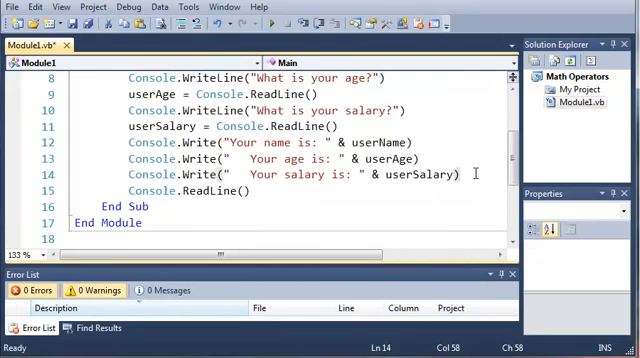
pyautogui.press('enter')
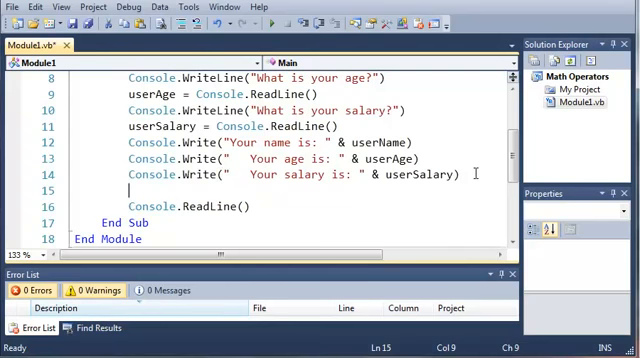
pyautogui.write('Console.e')
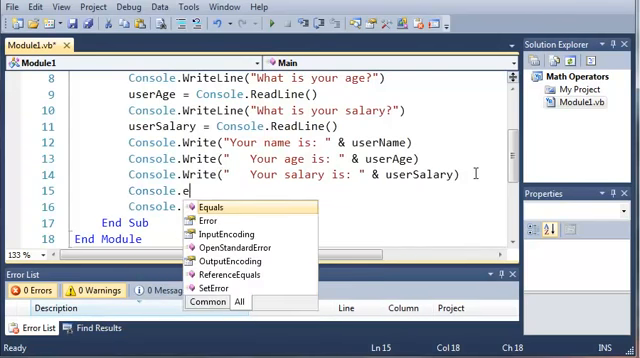
pyautogui.write('WriteLine(')
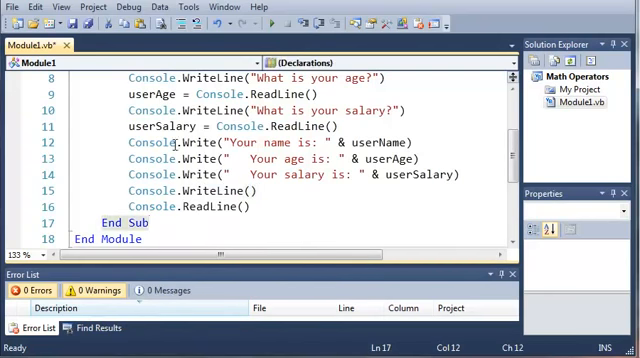
pyautogui.scroll(3)
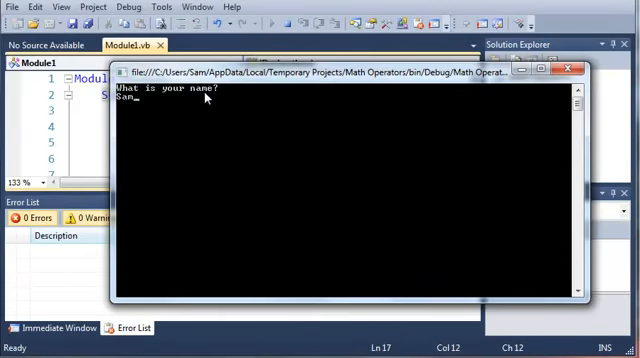
# Submit the name Sam, then enter age 15 and salary 500.50
pyautogui.press('Return')
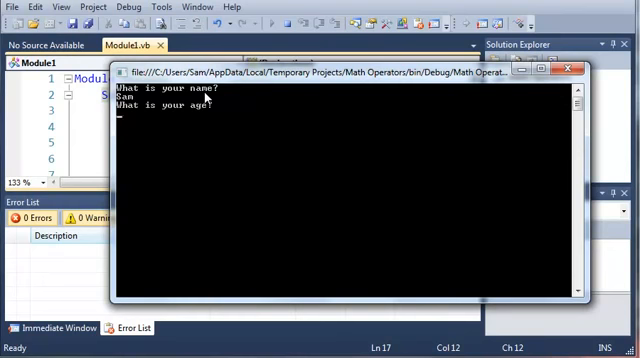
pyautogui.write('15')
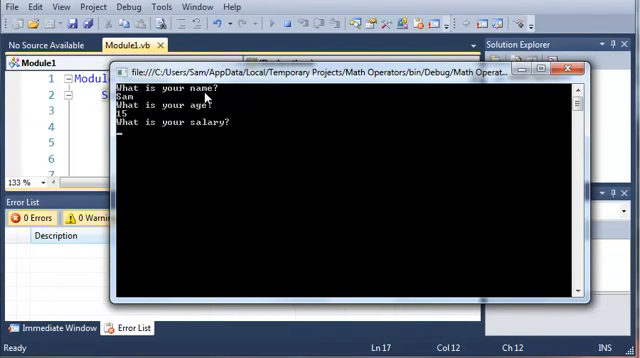
pyautogui.write('500.50')
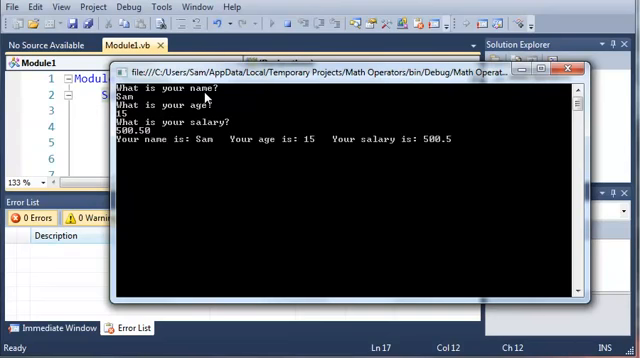
pyautogui.moveTo(266, 146)
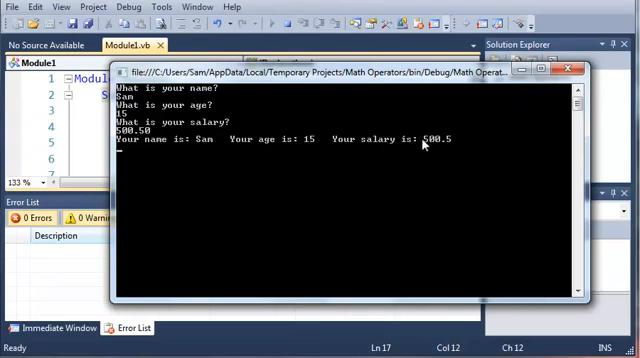
pyautogui.moveTo(196, 119)
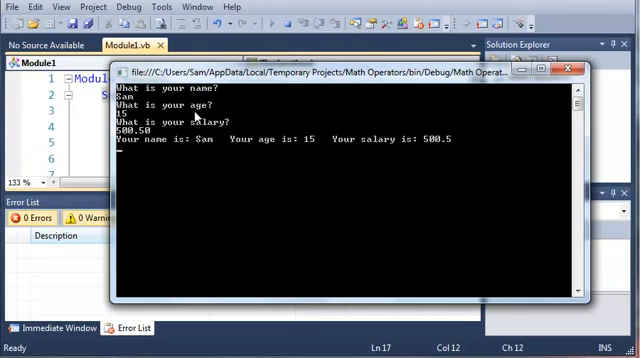
pyautogui.moveTo(150, 143)
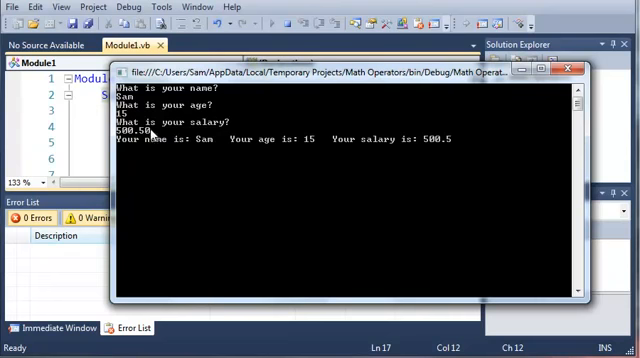
pyautogui.moveTo(456, 147)
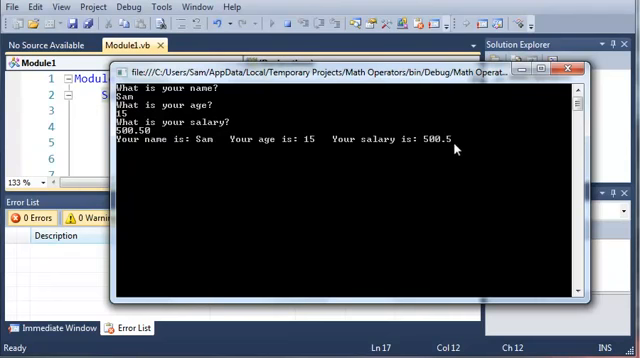
pyautogui.moveTo(122, 135)
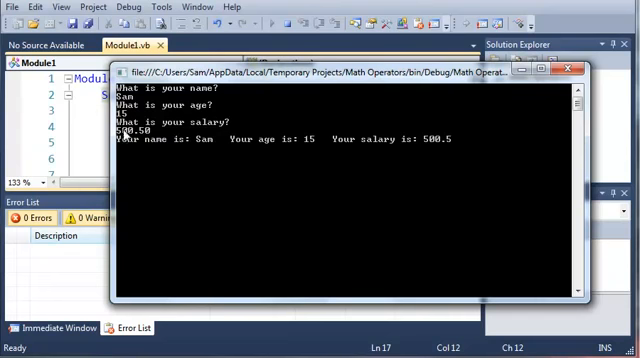
pyautogui.moveTo(398, 130)
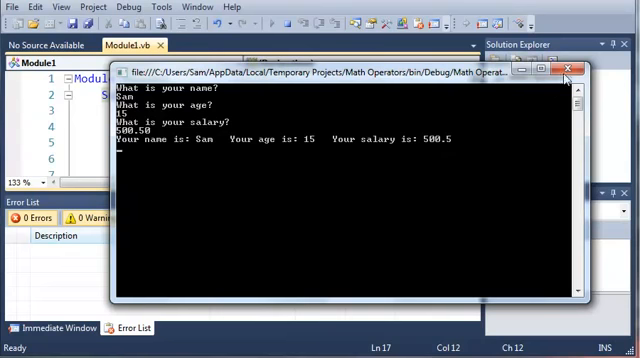
# Close the first console and rerun entering Sam, age 000000015 and salary 0008.34
pyautogui.click(563, 68)
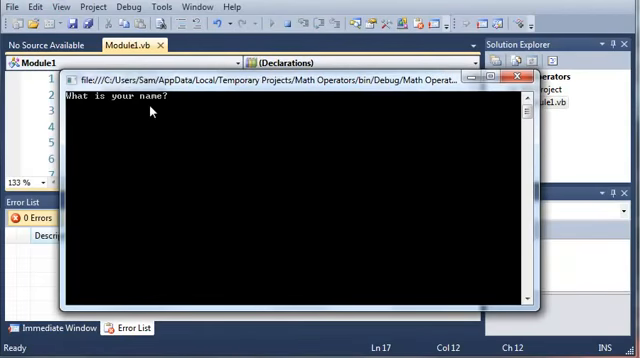
pyautogui.write('Sam')
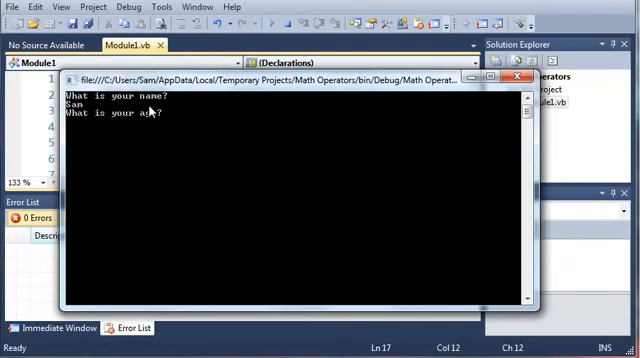
pyautogui.write('0000000015')
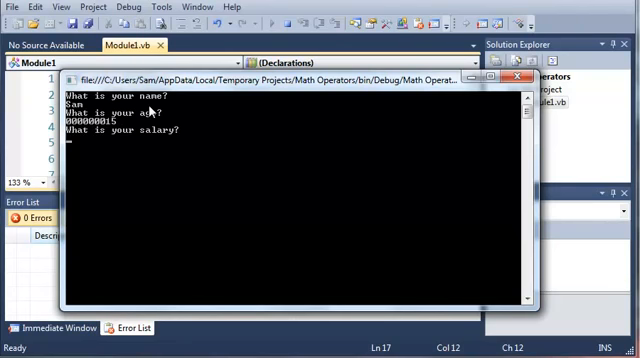
pyautogui.write('000')
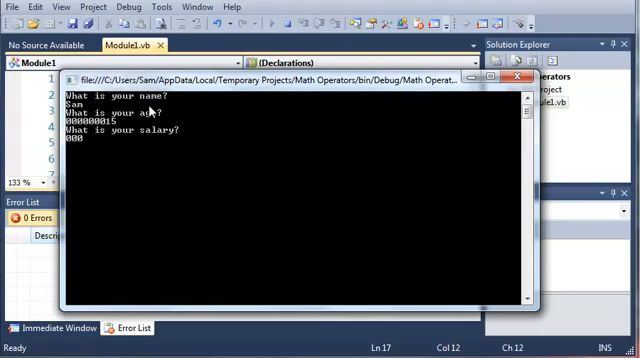
pyautogui.write('.34')
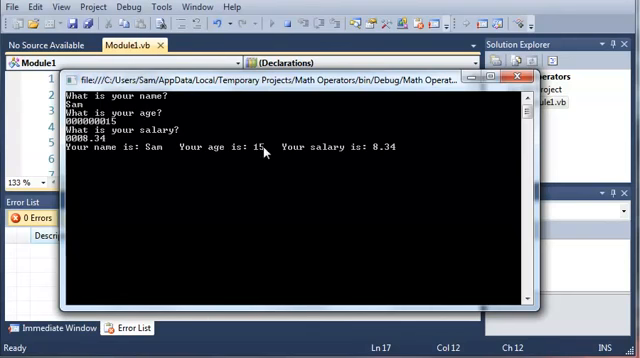
pyautogui.moveTo(133, 135)
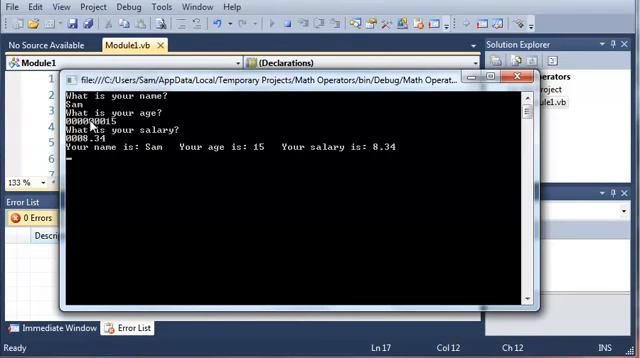
pyautogui.moveTo(108, 122)
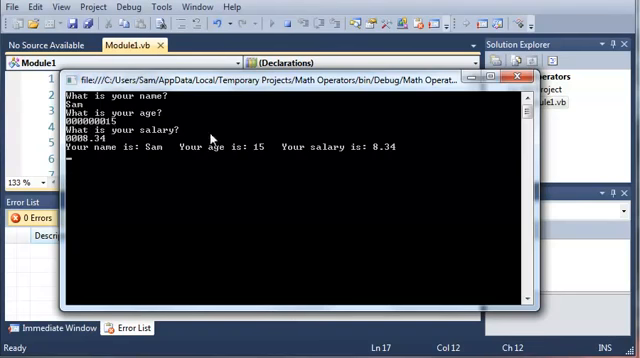
pyautogui.moveTo(100, 143)
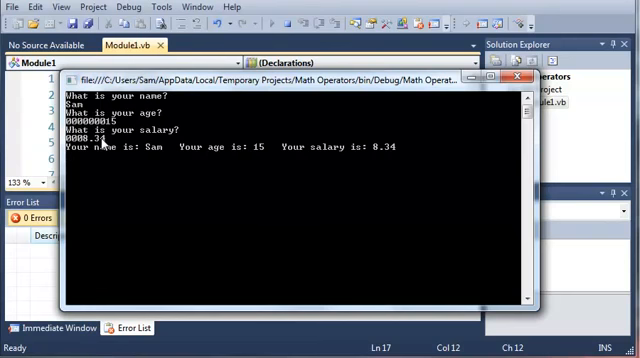